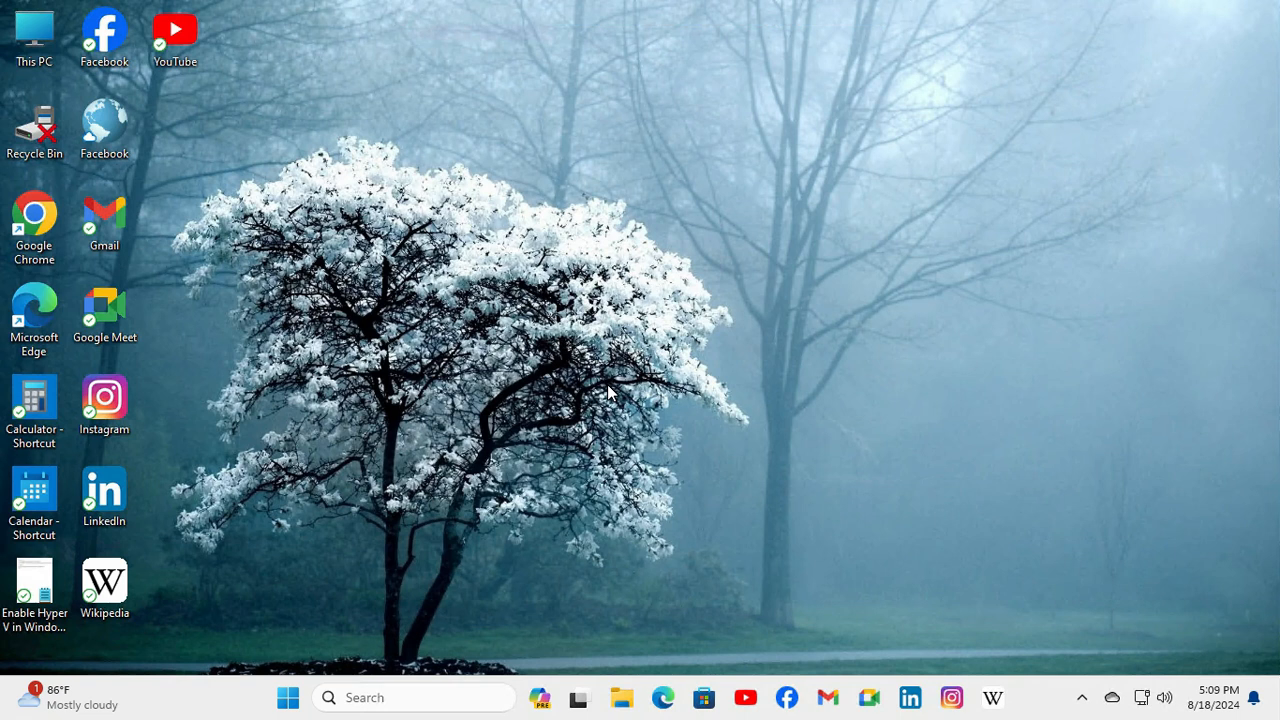
{"action": "mouse_move", "coordinate": [607, 581]}
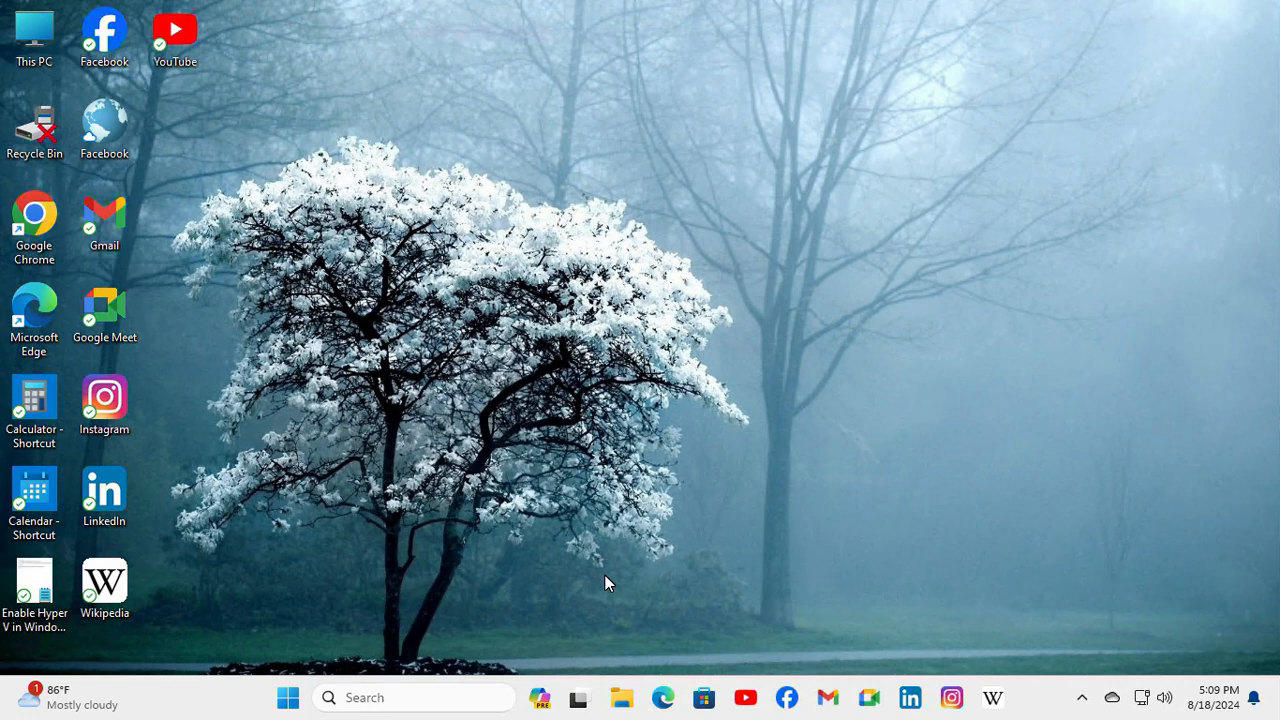
{"action": "mouse_move", "coordinate": [587, 532]}
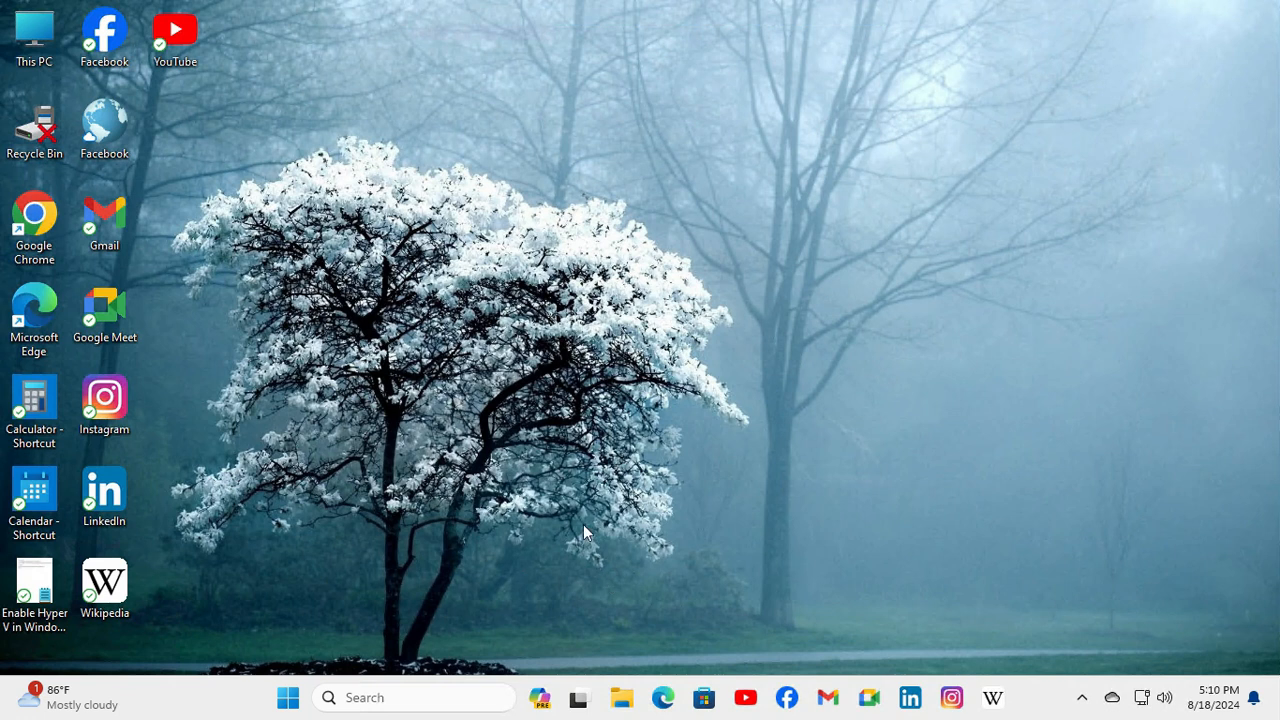
- Launch File Explorer from the taskbar
{"action": "left_click", "coordinate": [620, 697]}
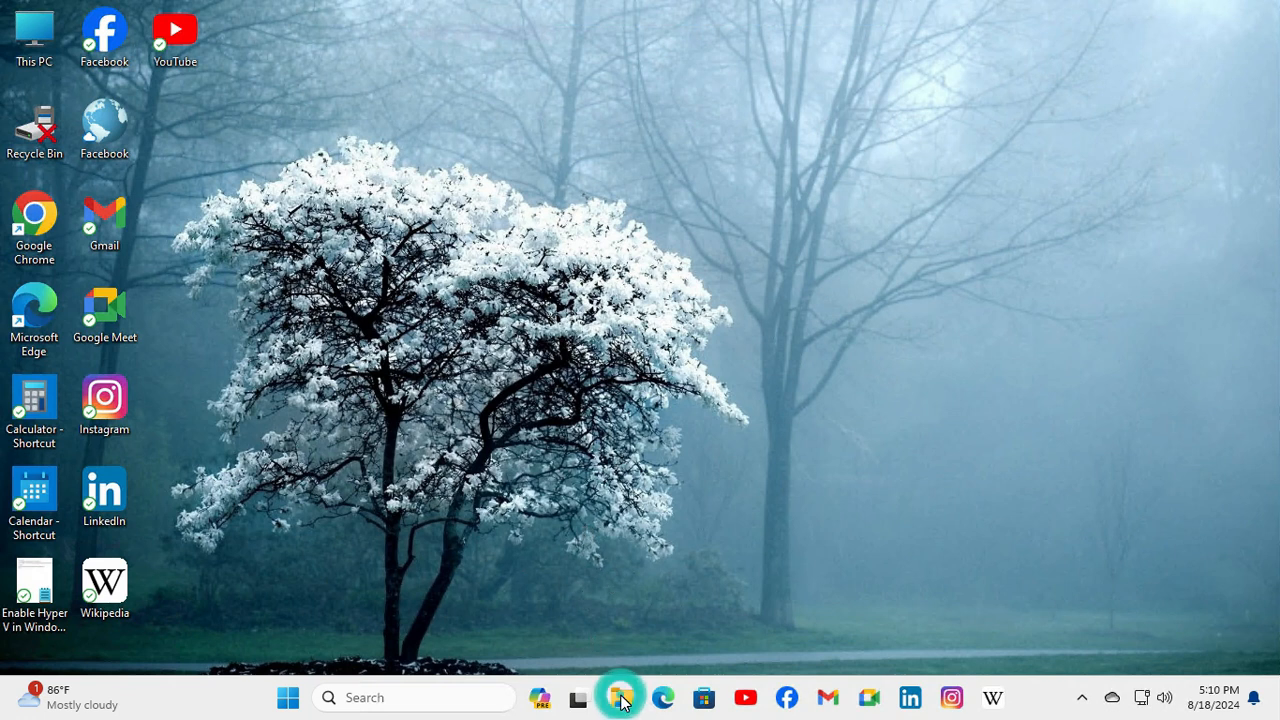
- Show This PC and select Local Disk (C:), one of only two drives listed
{"action": "left_click", "coordinate": [617, 698]}
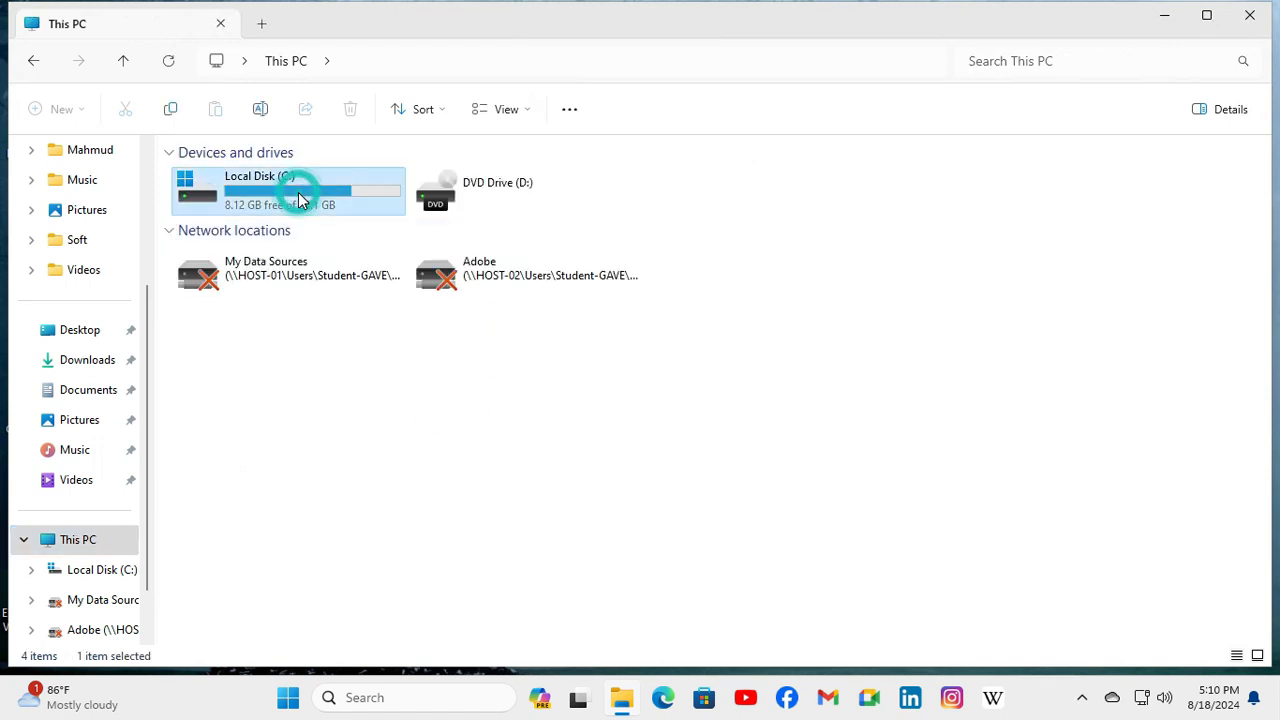
{"action": "left_click", "coordinate": [525, 190]}
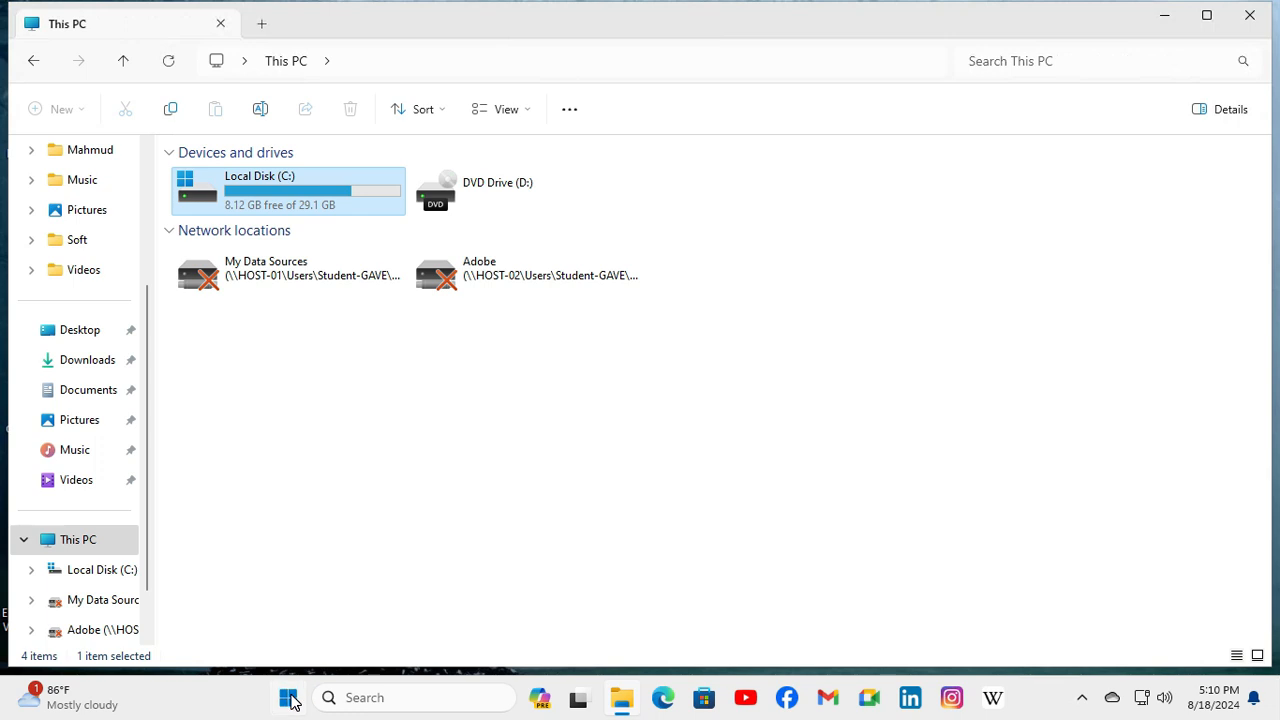
- Open Disk Management from the Start context menu and select Disk 6's MyStorage partition
{"action": "right_click", "coordinate": [291, 698]}
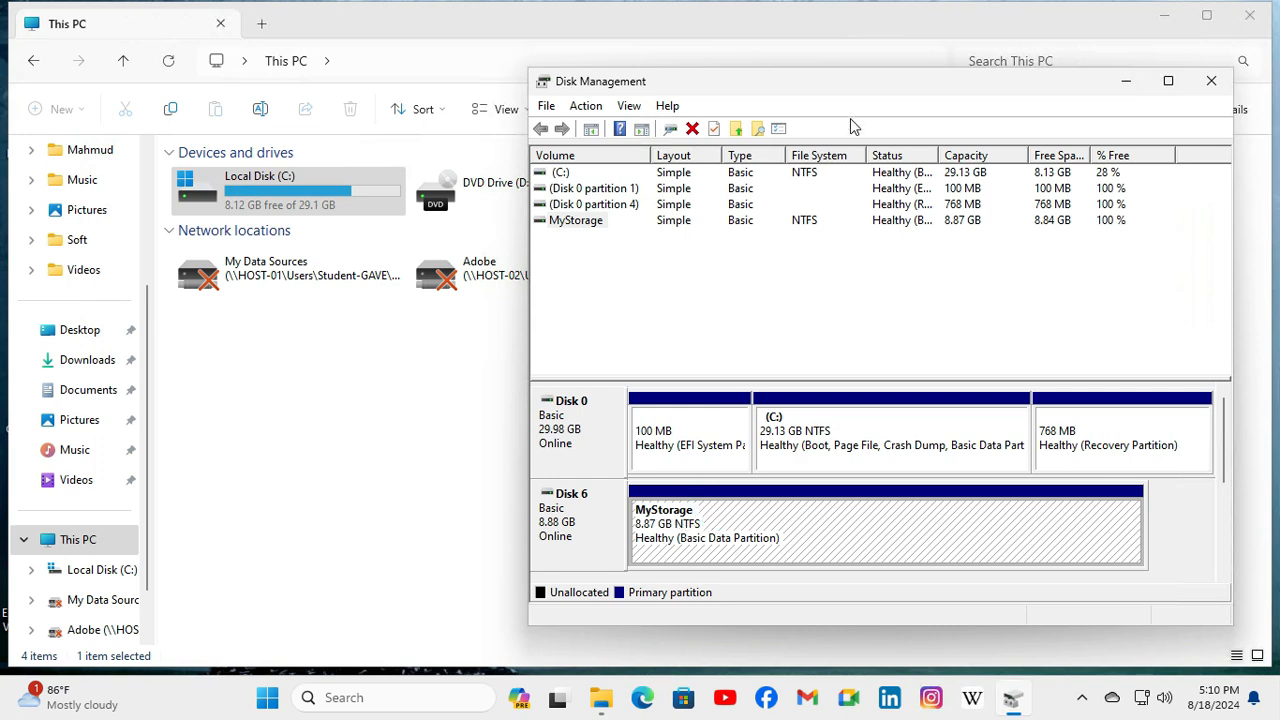
{"action": "left_click_drag", "start_coordinate": [850, 81], "coordinate": [820, 301]}
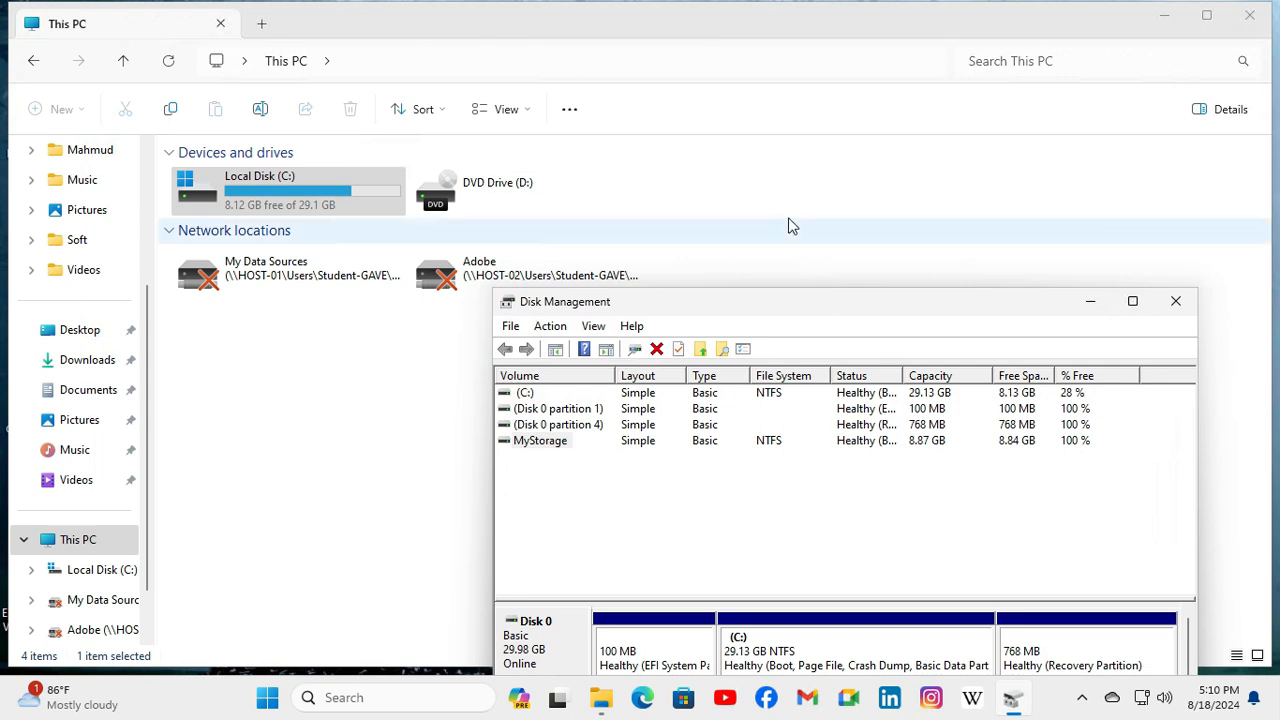
{"action": "left_click_drag", "start_coordinate": [565, 301], "coordinate": [493, 97]}
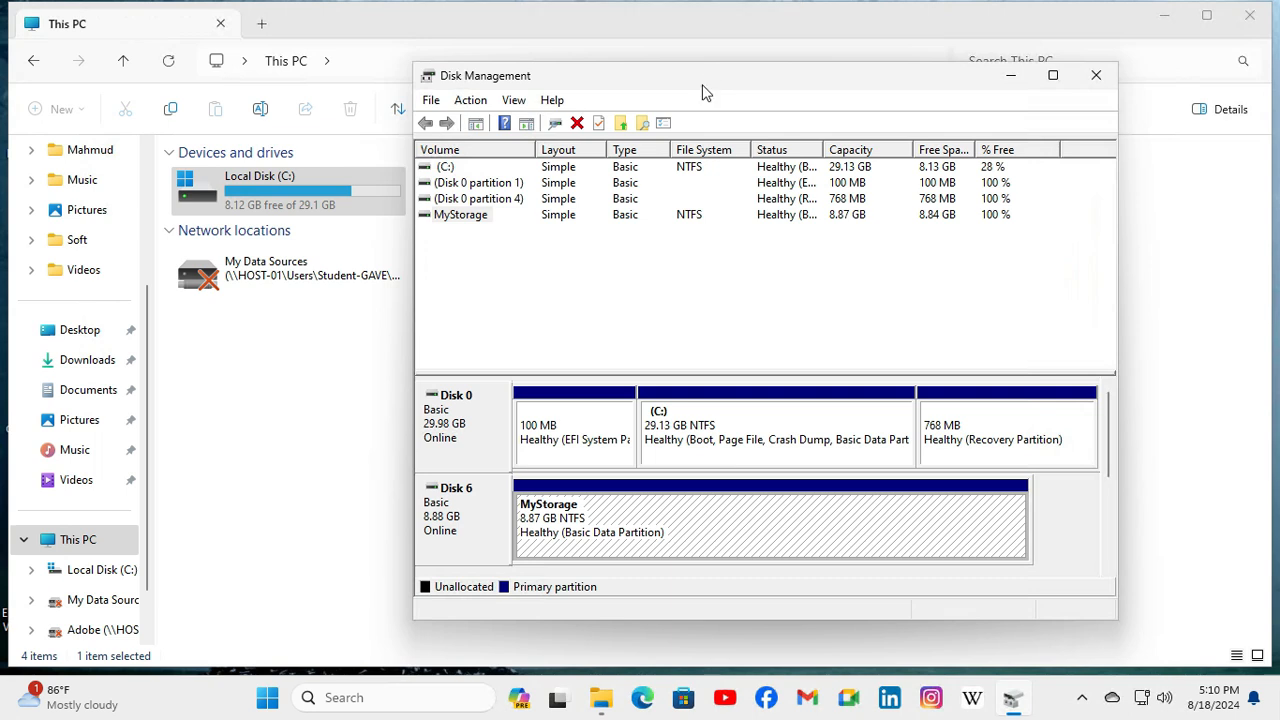
{"action": "mouse_move", "coordinate": [558, 531]}
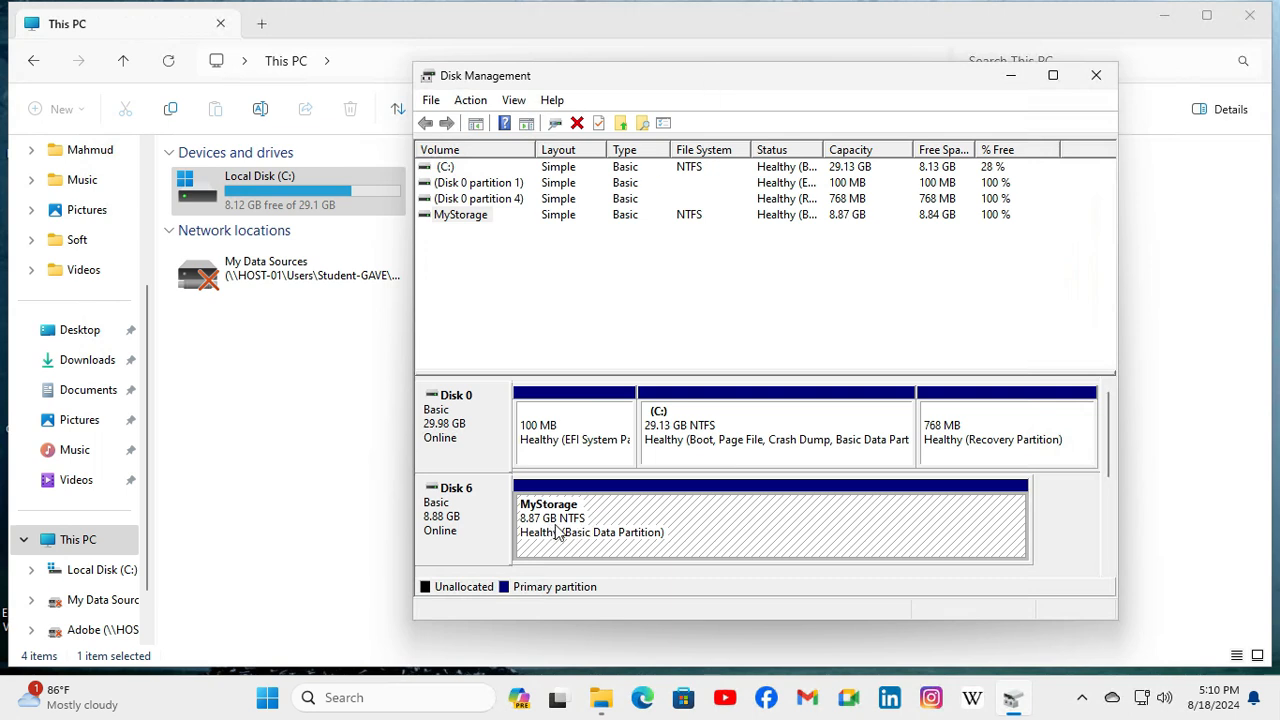
{"action": "mouse_move", "coordinate": [606, 523]}
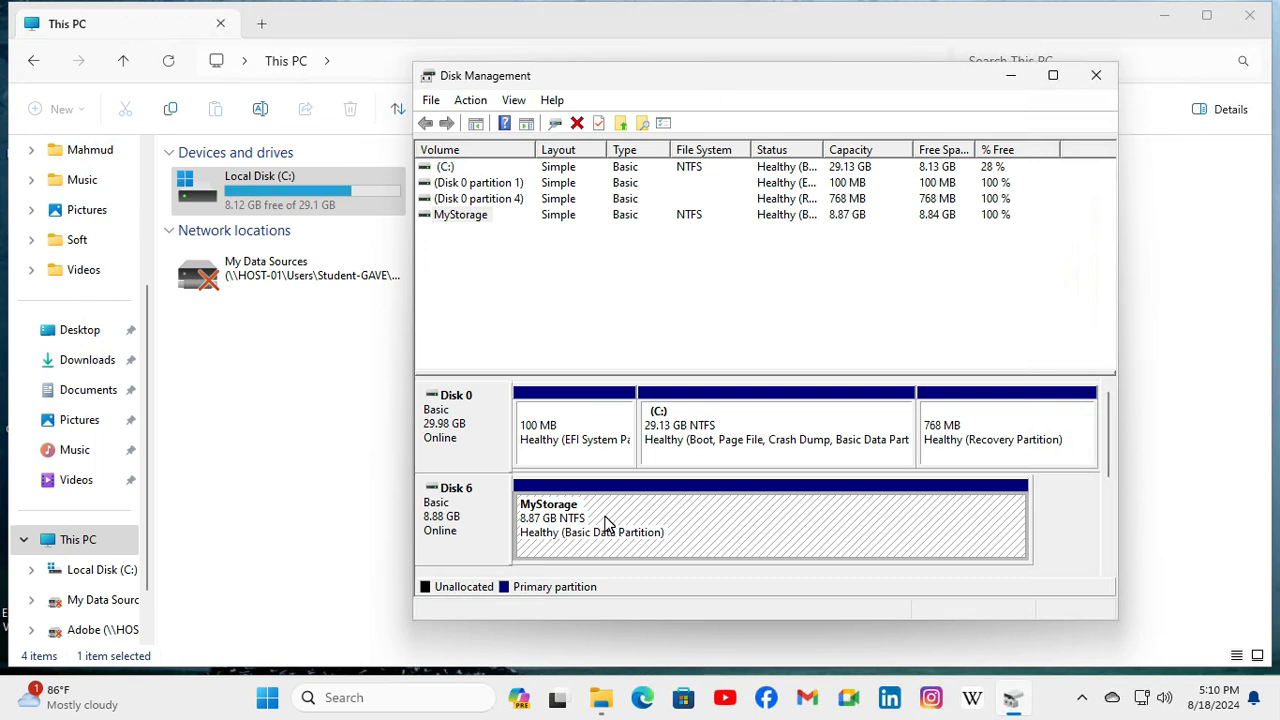
{"action": "left_click", "coordinate": [600, 510]}
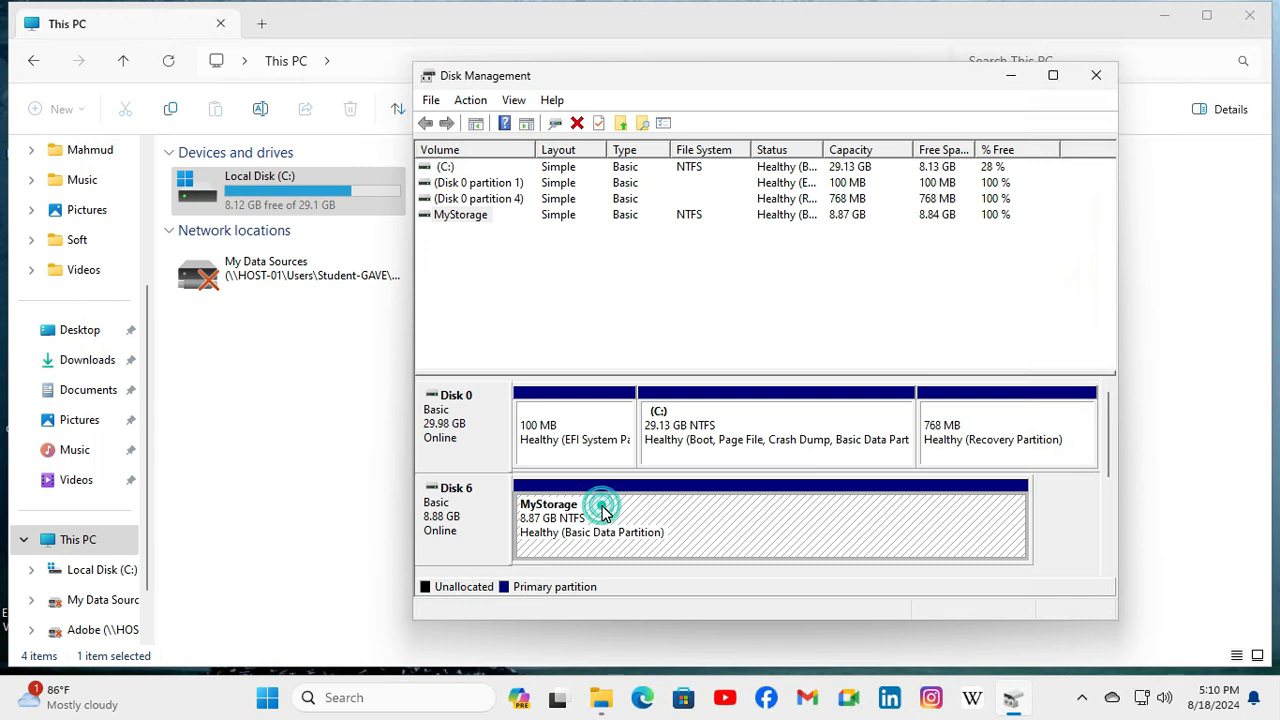
- Open Change Drive Letter and Paths for the MyStorage partition
{"action": "right_click", "coordinate": [600, 510]}
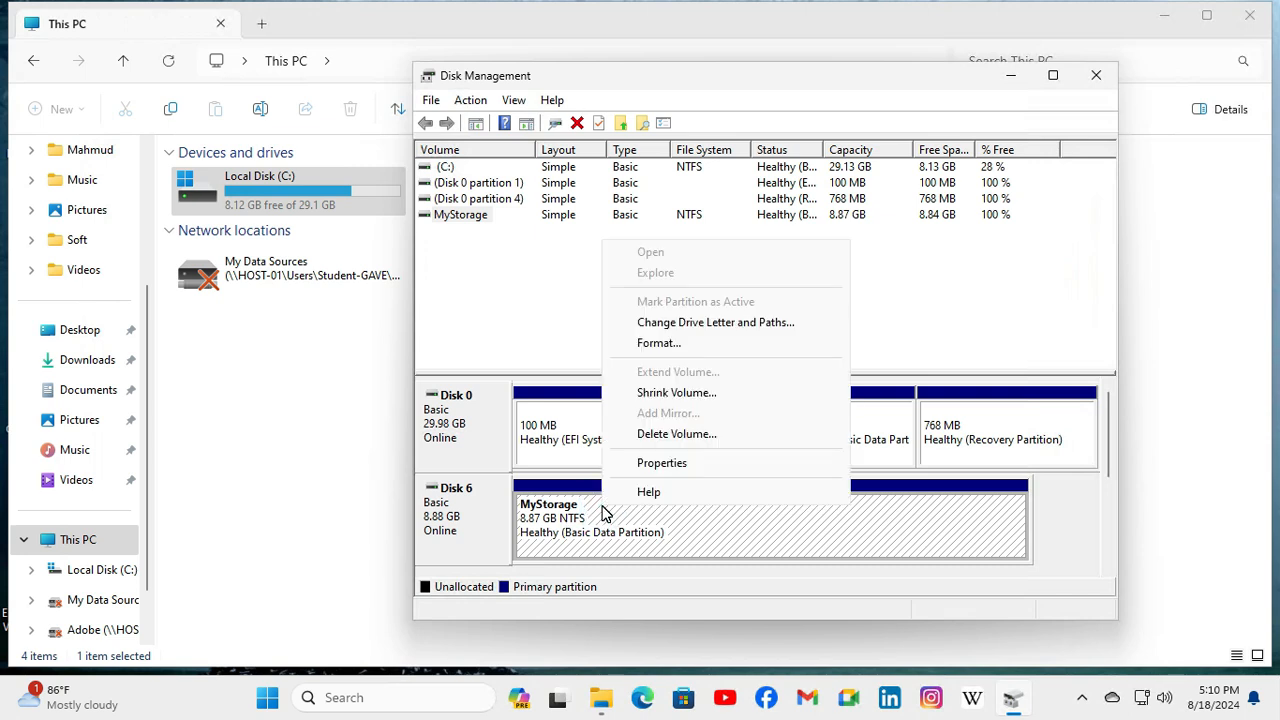
{"action": "mouse_move", "coordinate": [698, 513]}
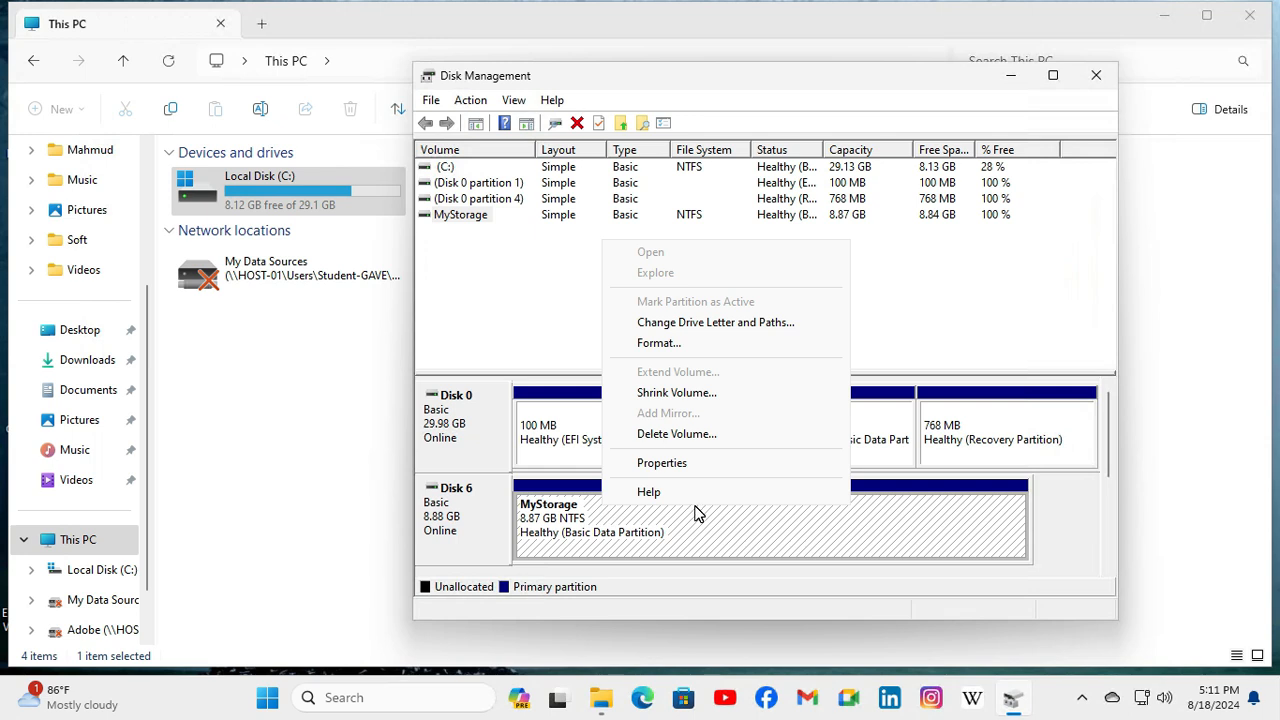
{"action": "mouse_move", "coordinate": [687, 330]}
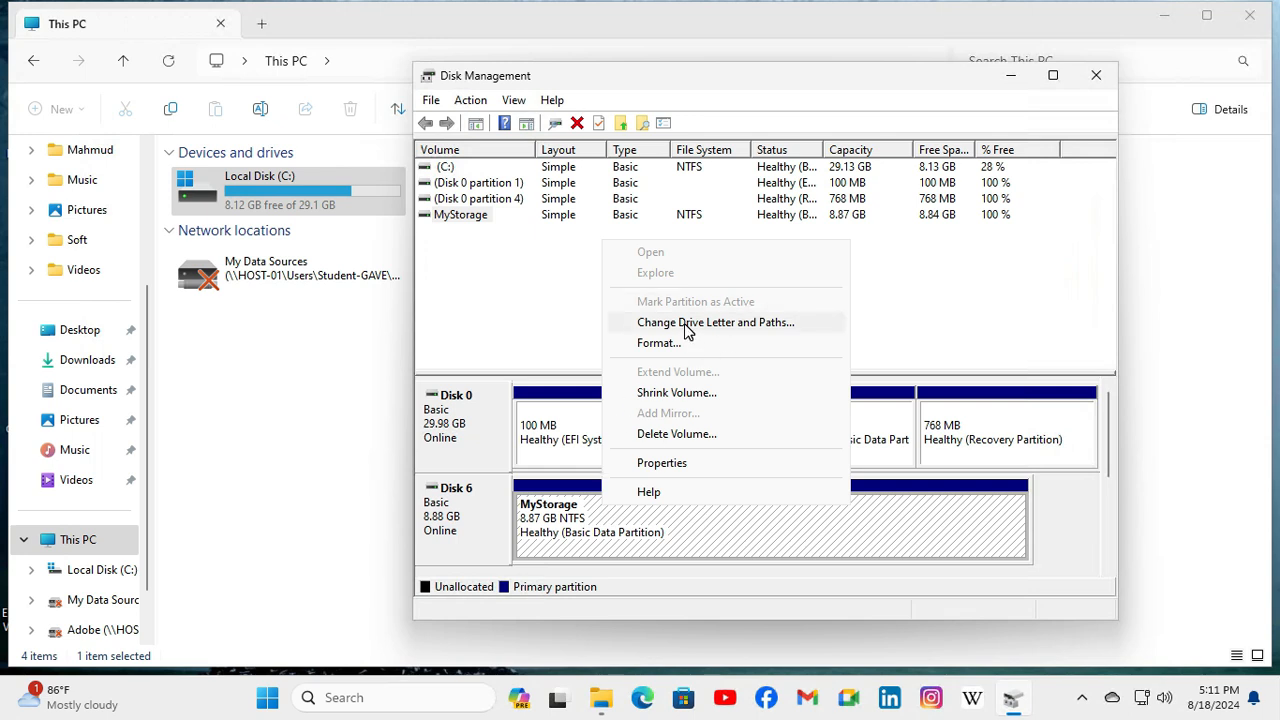
{"action": "mouse_move", "coordinate": [757, 330]}
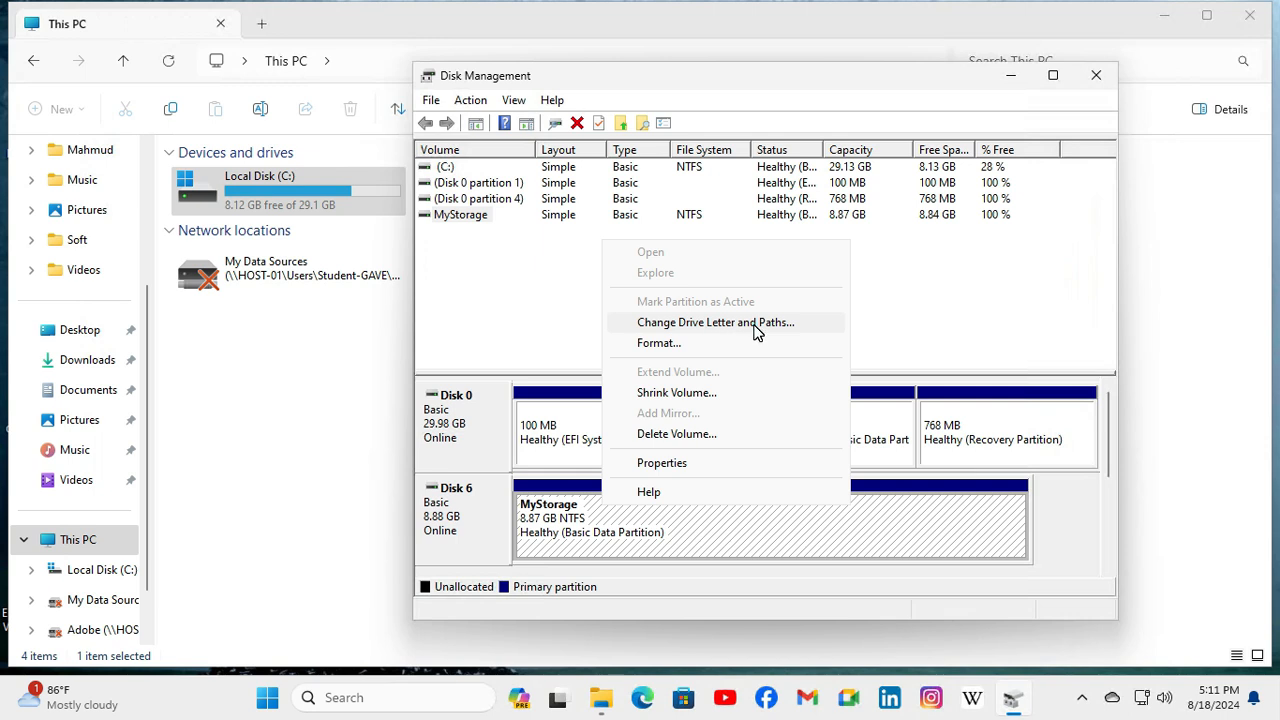
{"action": "left_click", "coordinate": [715, 322]}
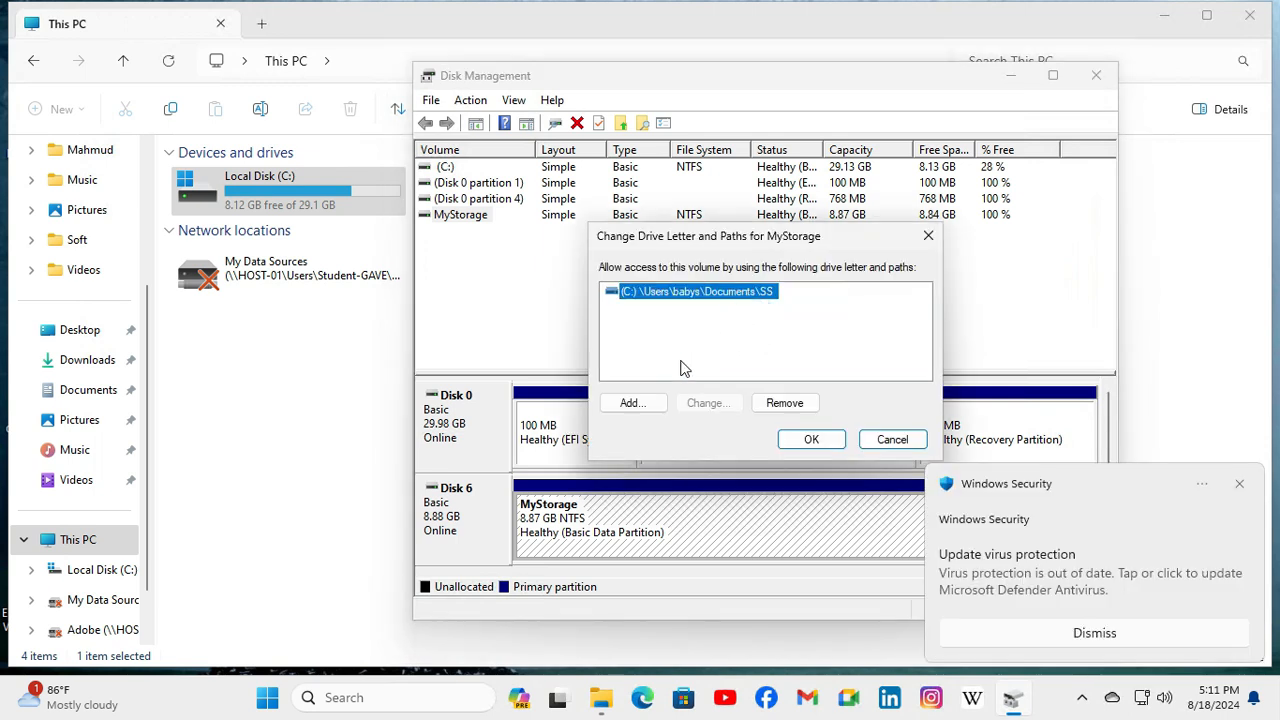
- Assign drive letter E to MyStorage and confirm
{"action": "left_click", "coordinate": [632, 402]}
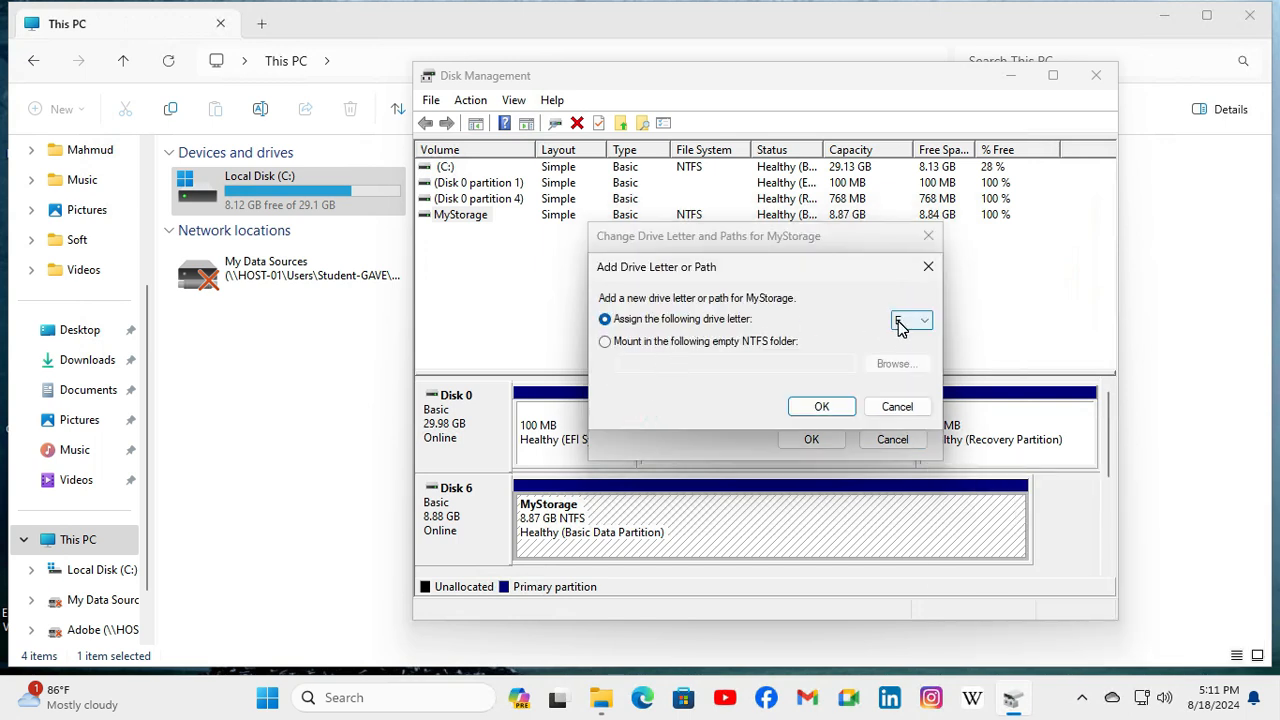
{"action": "left_click", "coordinate": [922, 320]}
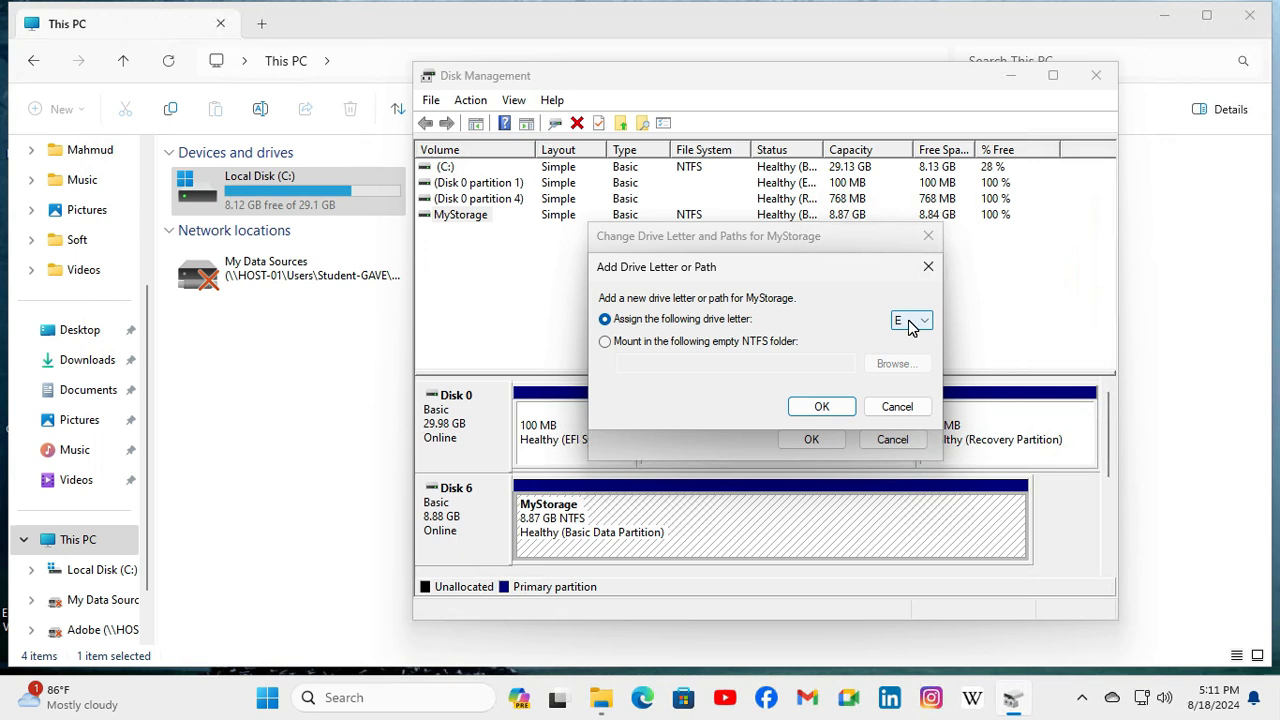
{"action": "left_click", "coordinate": [821, 406]}
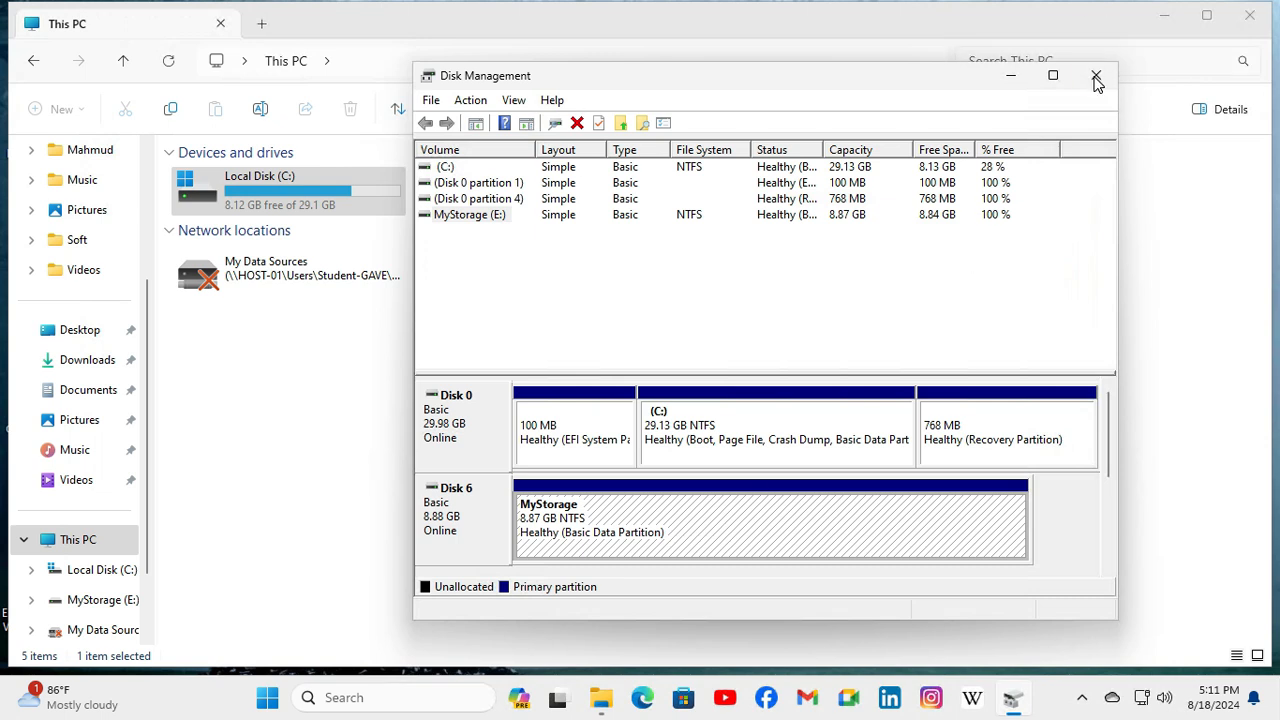
- Close Disk Management and verify MyStorage (E:) appears in This PC with 8.83 GB free
{"action": "left_click", "coordinate": [1091, 76]}
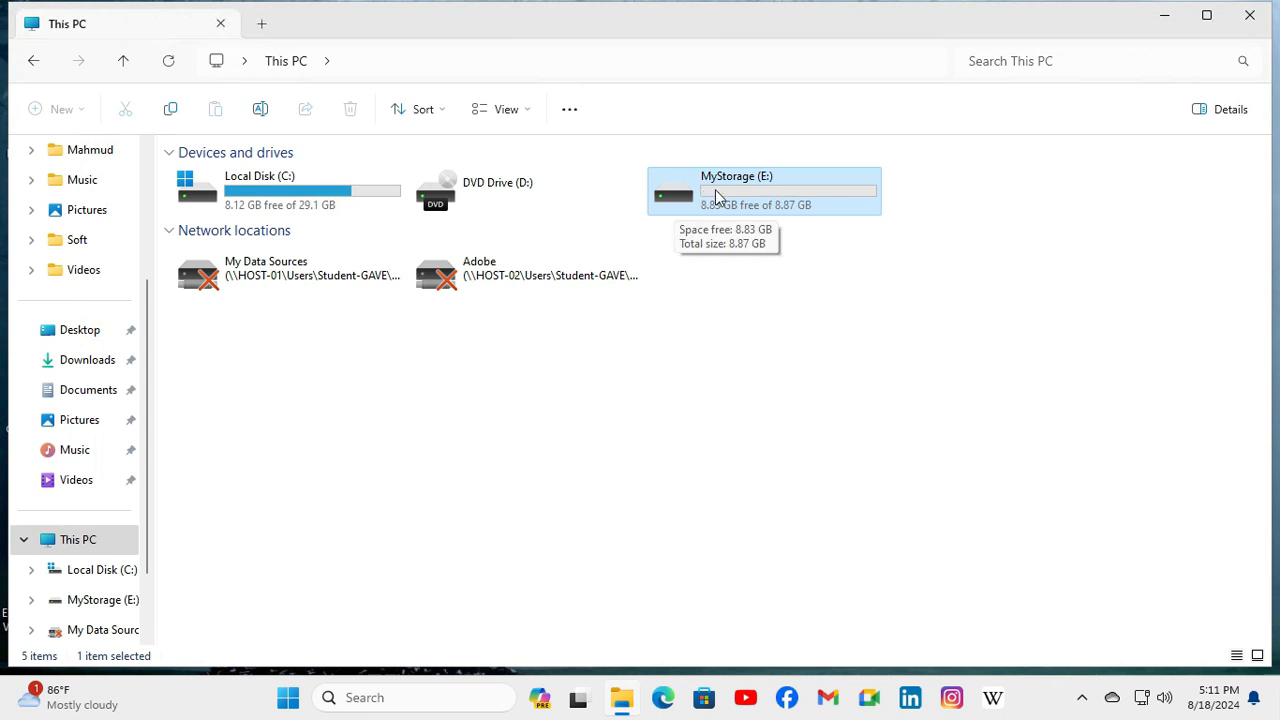
{"action": "mouse_move", "coordinate": [689, 213]}
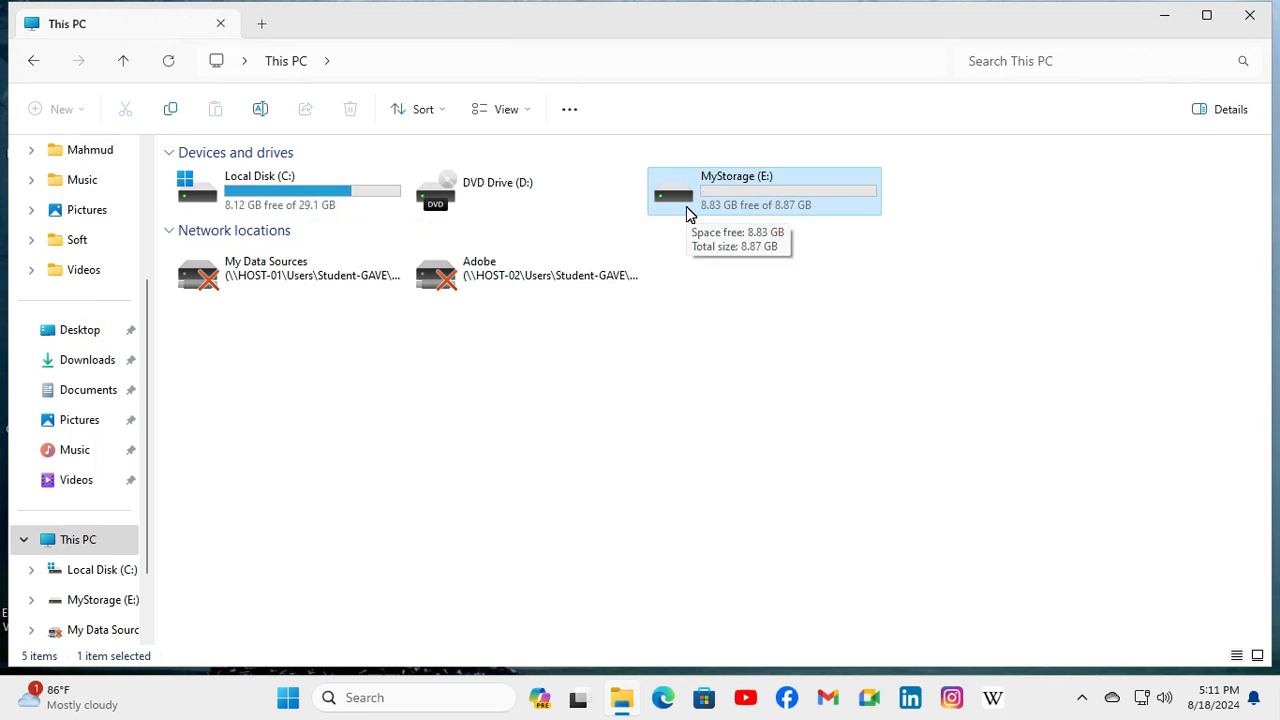
{"action": "mouse_move", "coordinate": [755, 236]}
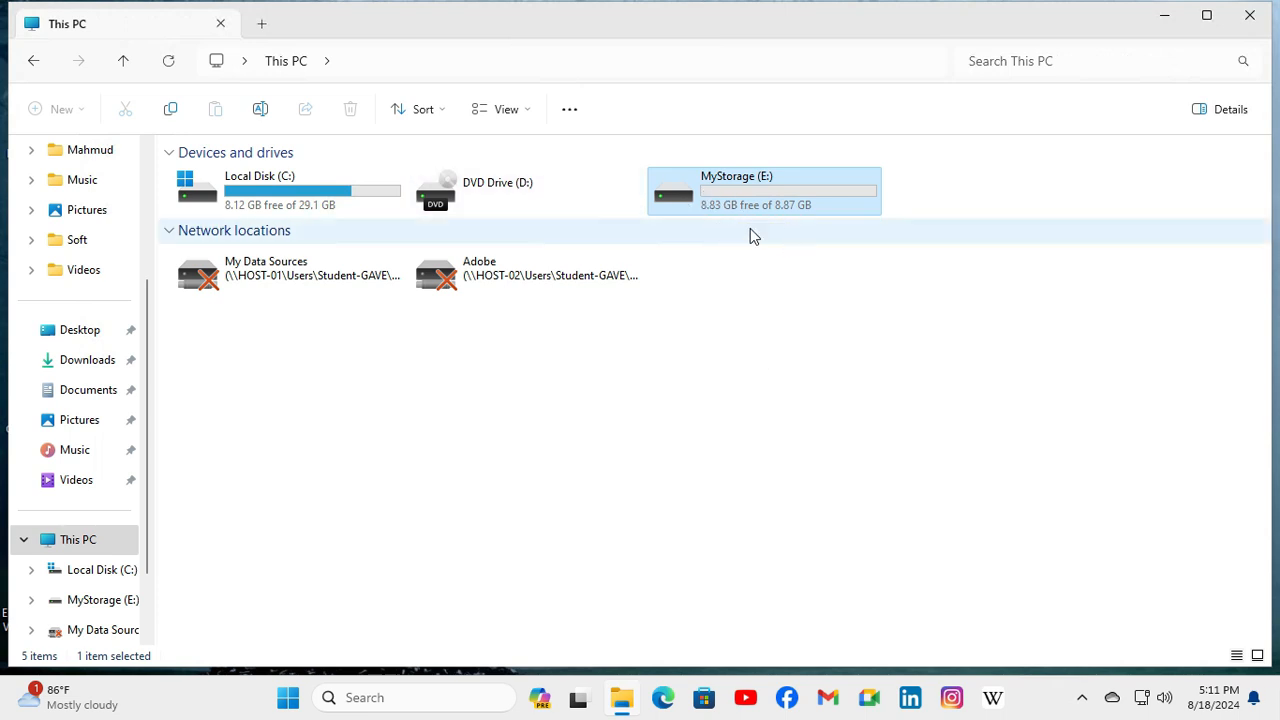
{"action": "left_click", "coordinate": [733, 362]}
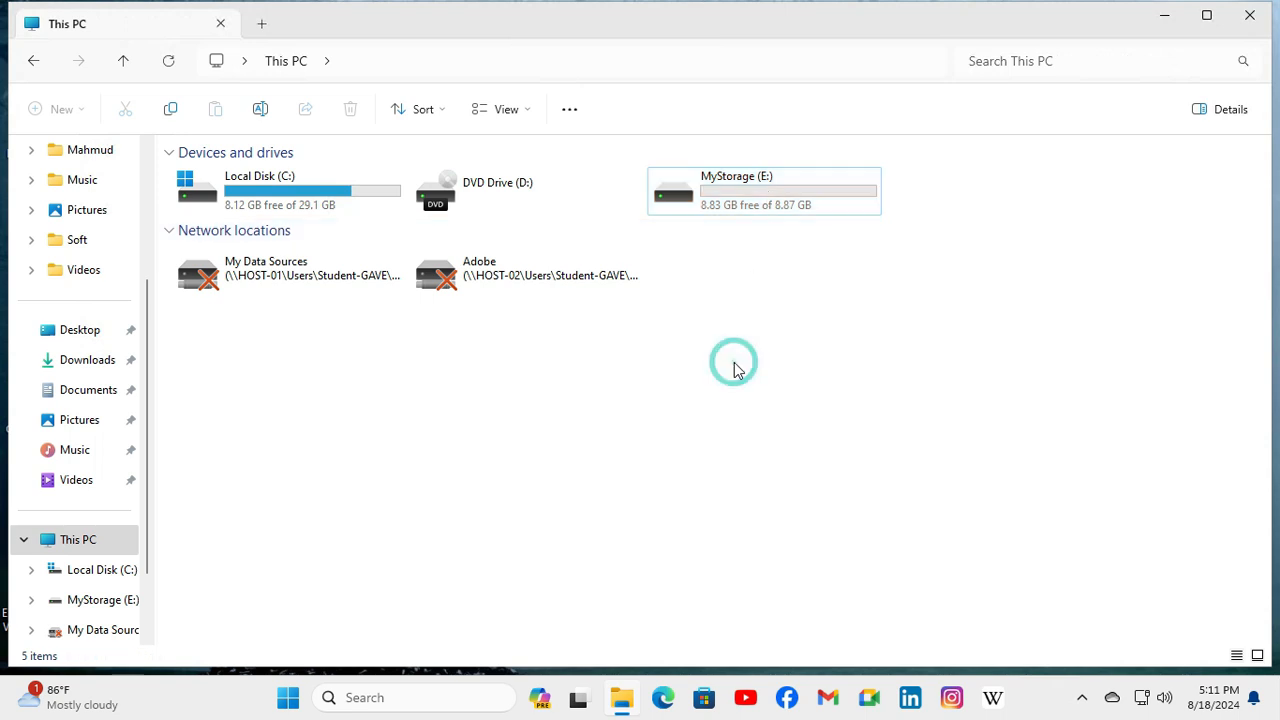